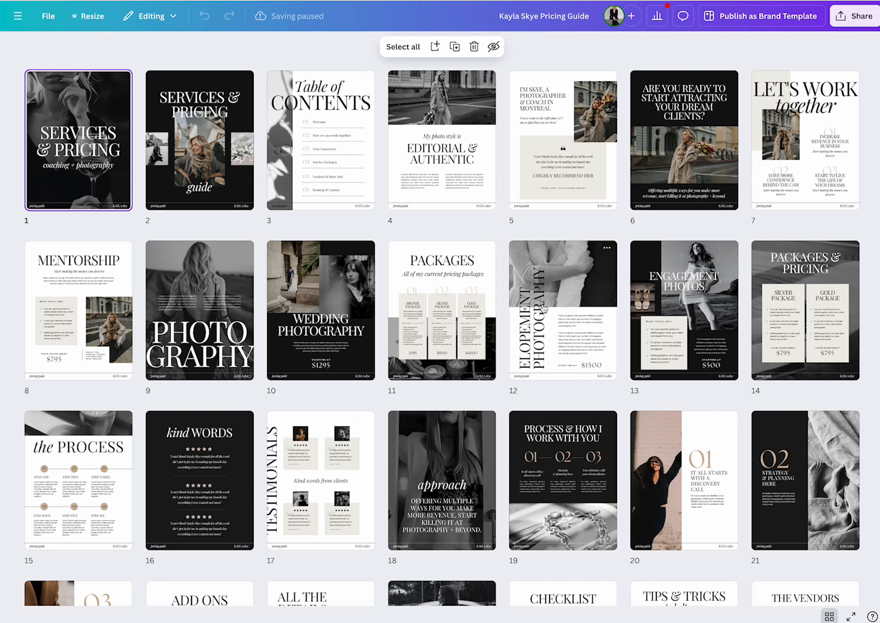
- Open the pricing guide cover full-size and scroll past contents, mentorship and packages to Engagement Photos
double_click(78, 139)
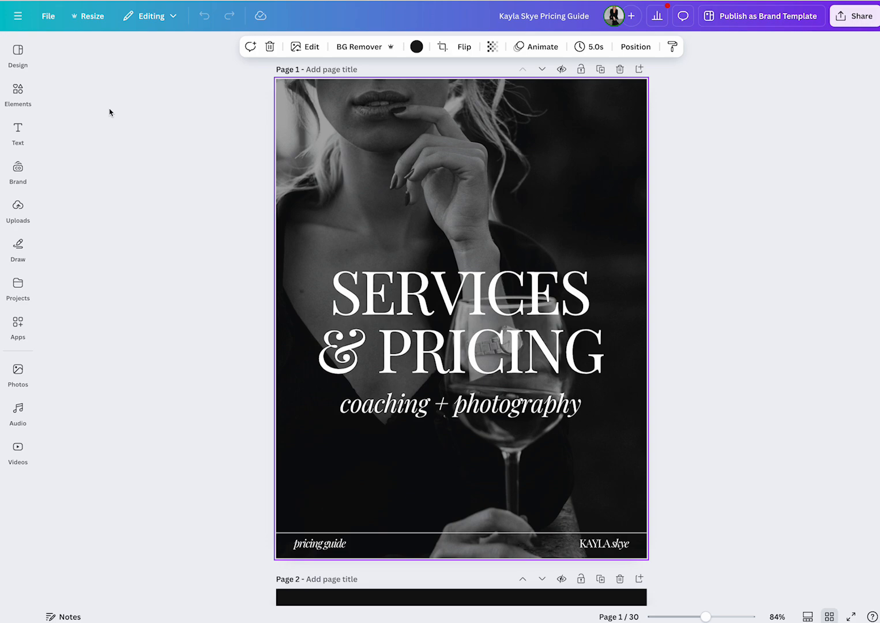
scroll("down", 3)
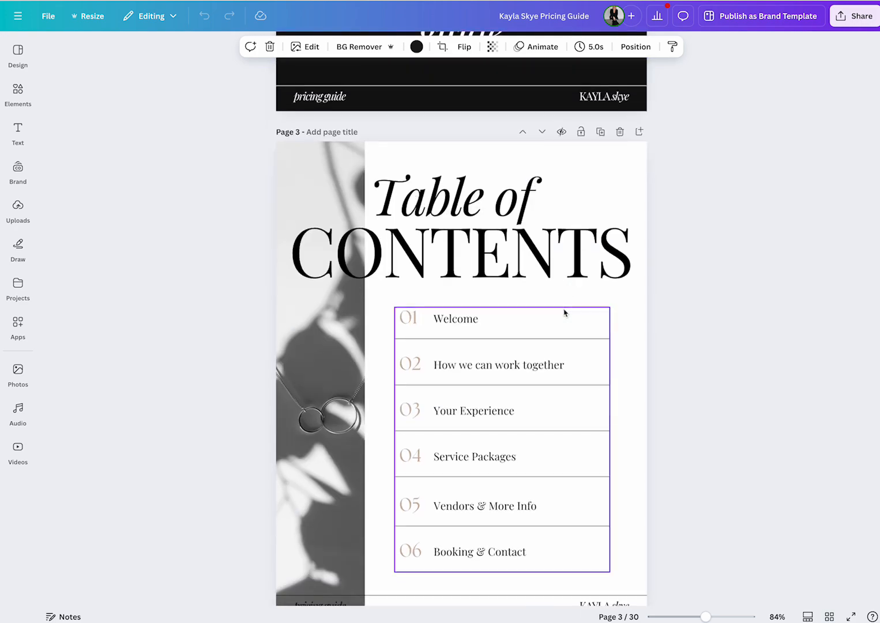
scroll("down", 3)
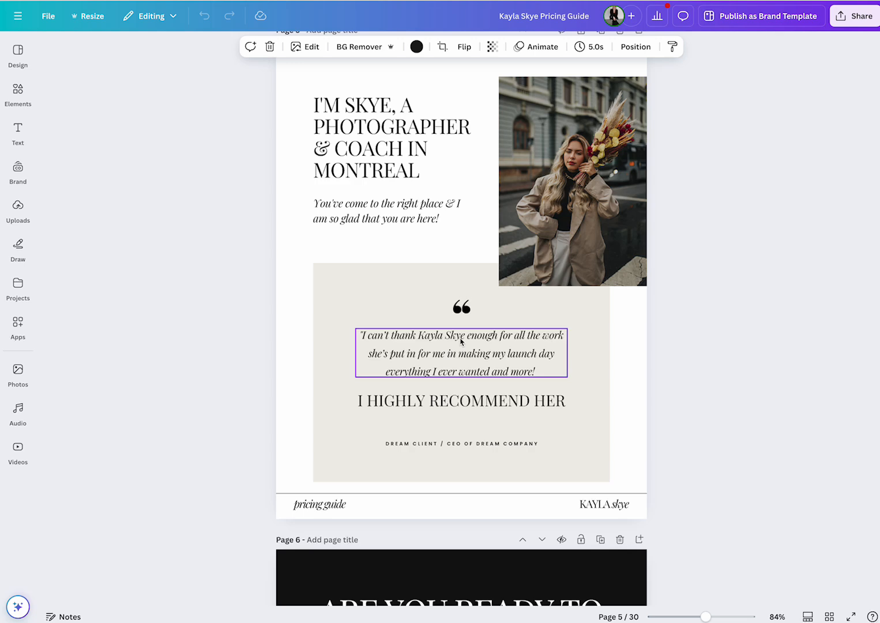
scroll("down", 3)
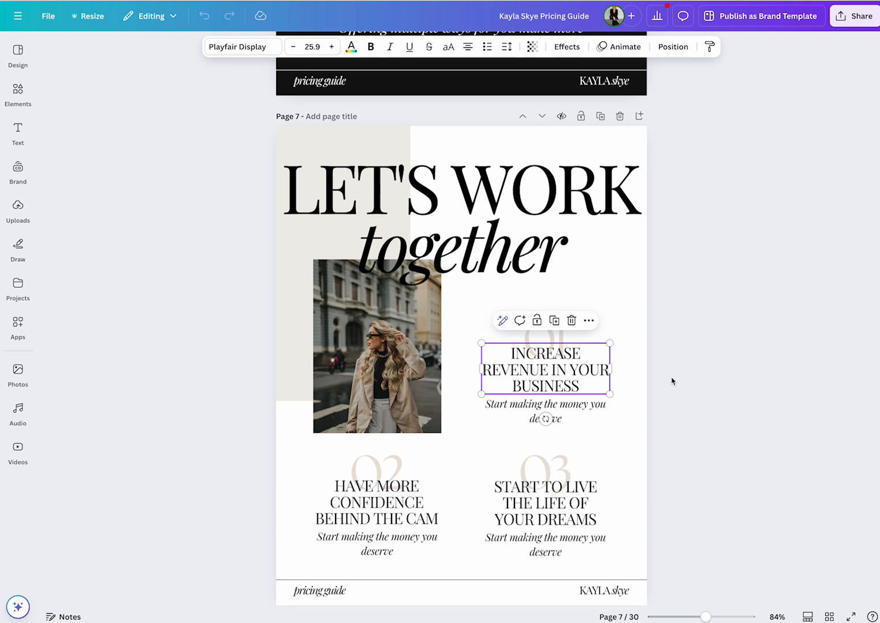
scroll("down", 3)
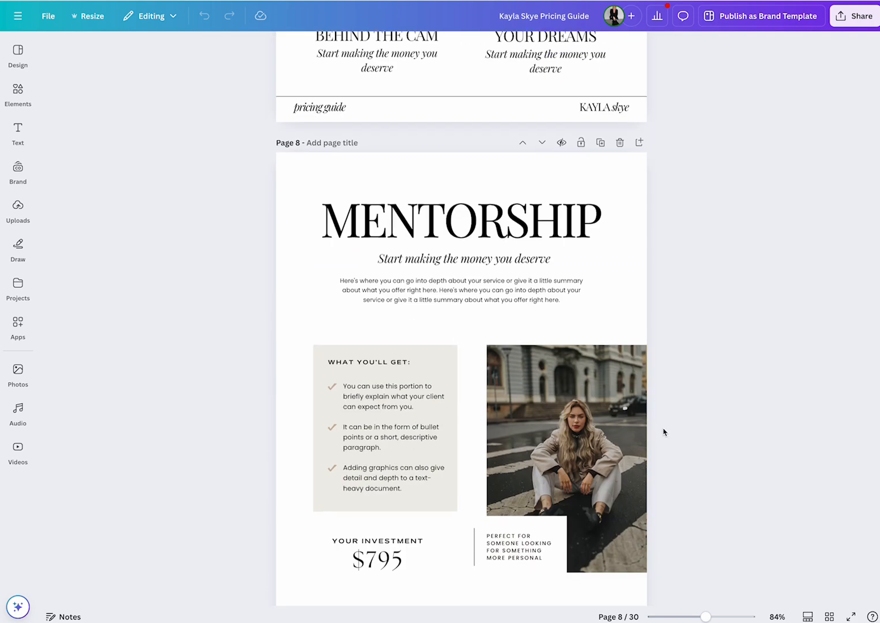
scroll("down", 3)
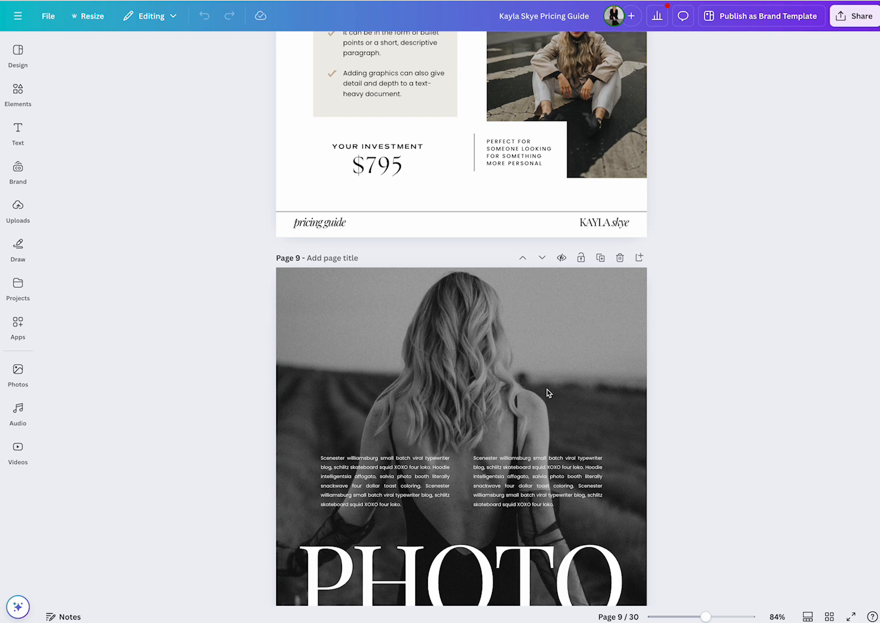
scroll("down", 3)
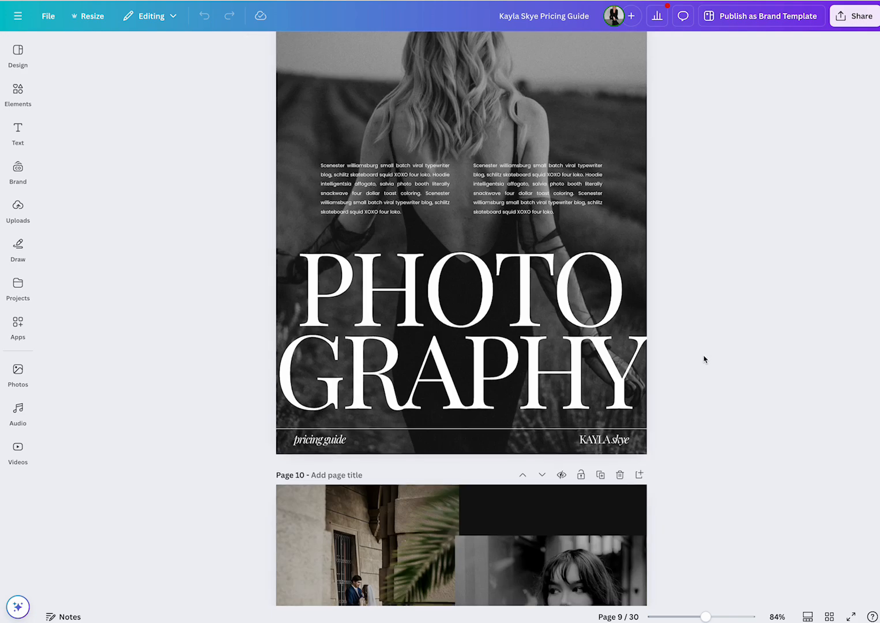
scroll("down", 3)
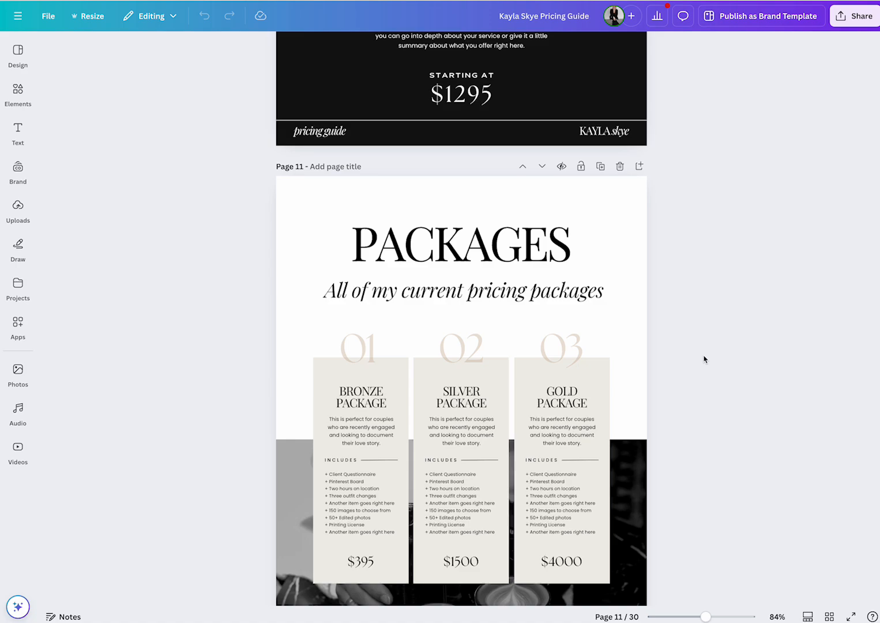
scroll("down", 3)
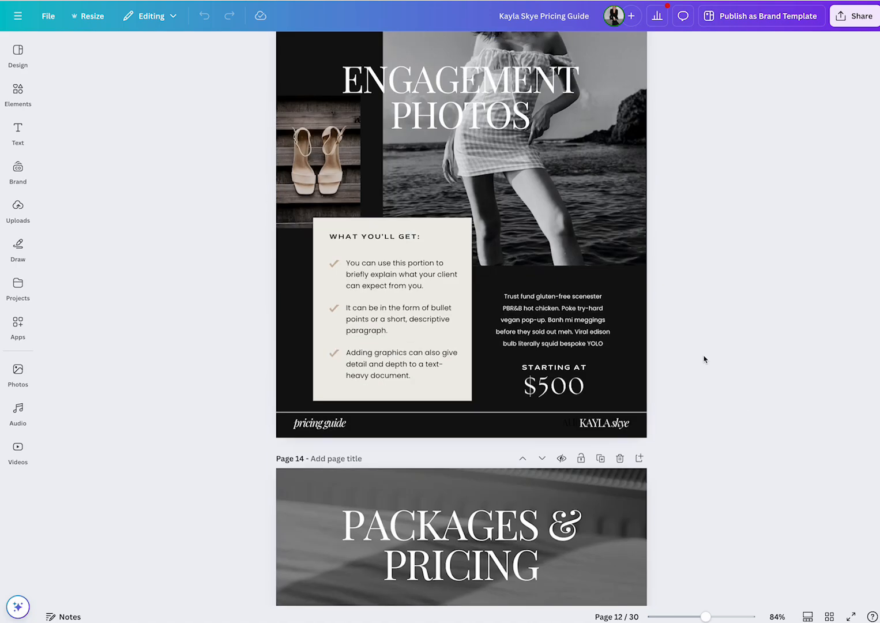
- Review the pricing guide's page grid, then view the Instagram Stories pages as thumbnails
left_click(824, 615)
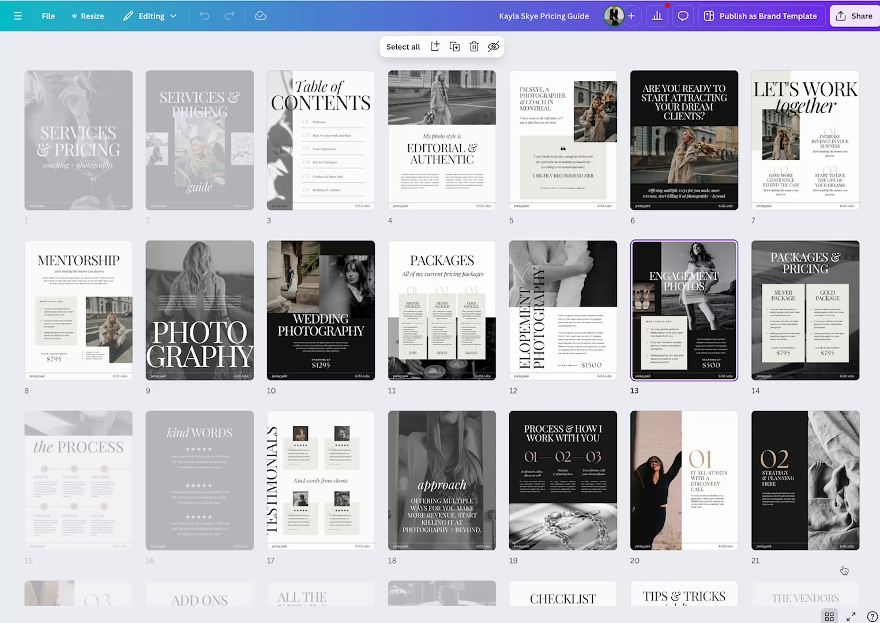
scroll("down", 3)
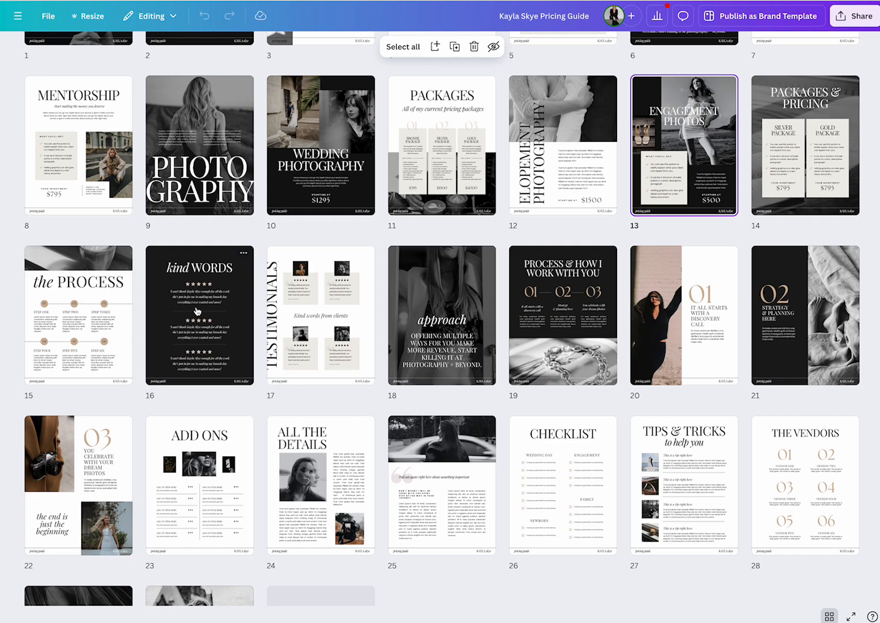
scroll("down", 3)
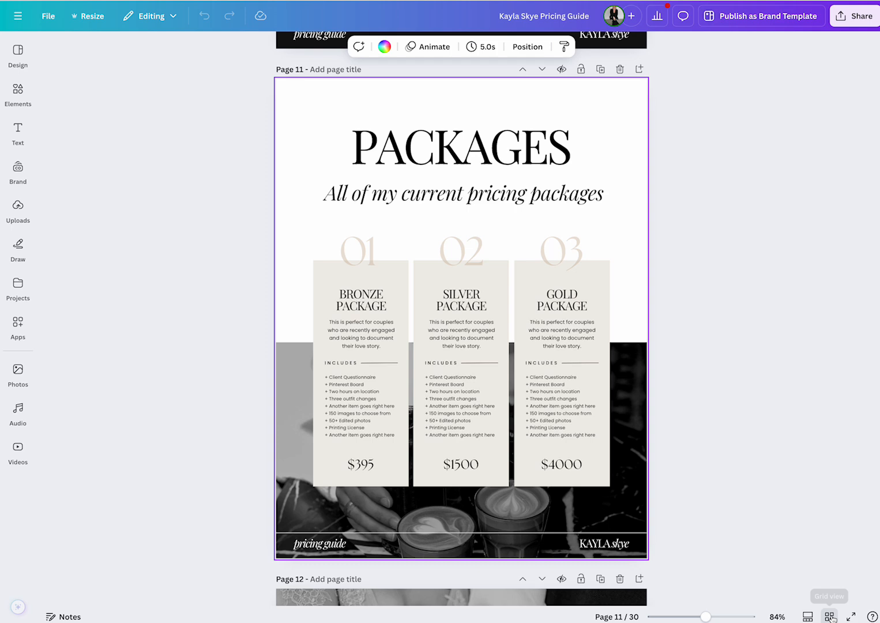
left_click(830, 615)
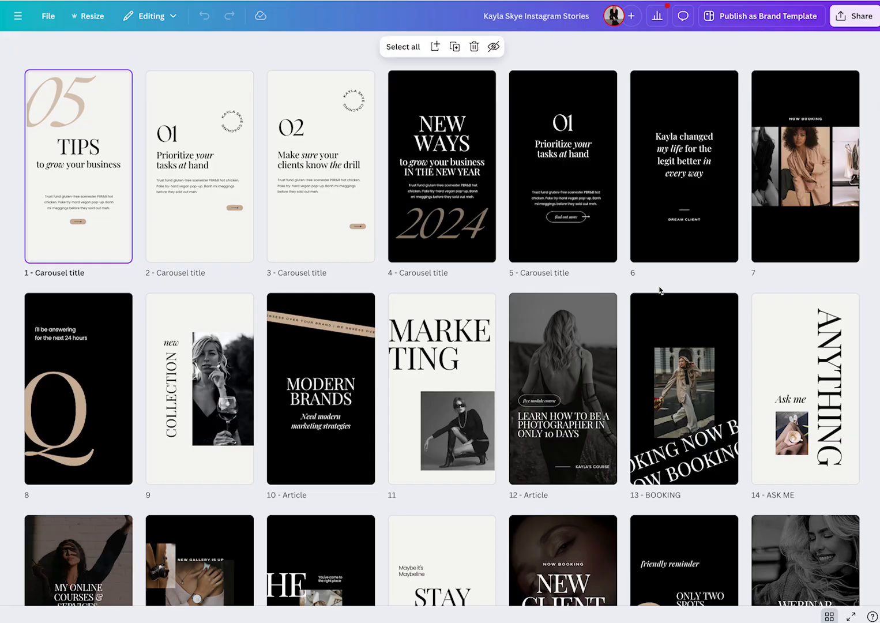
- Scroll through the Kayla Skye Instagram Posts design's labelled post thumbnails
scroll("down", 3)
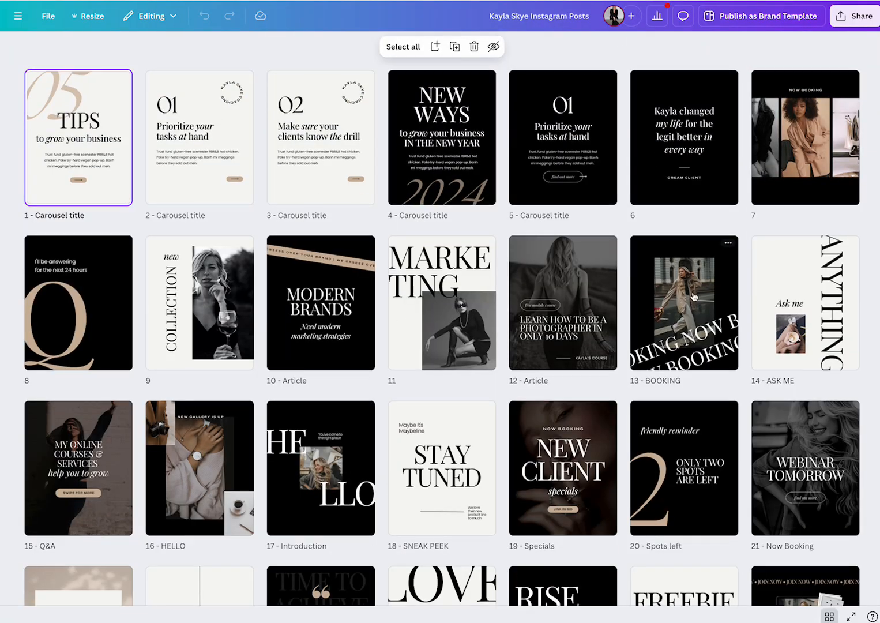
scroll("down", 3)
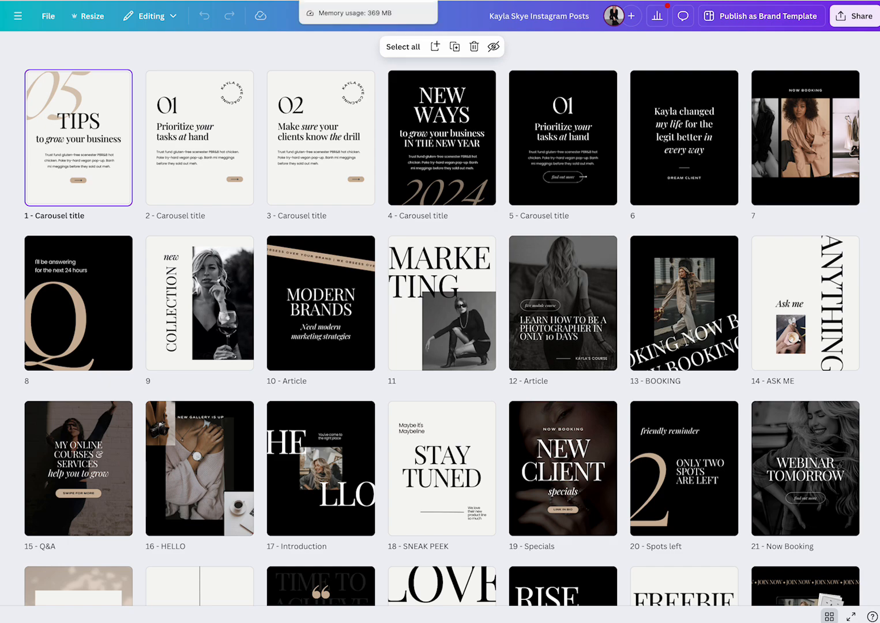
scroll("down", 3)
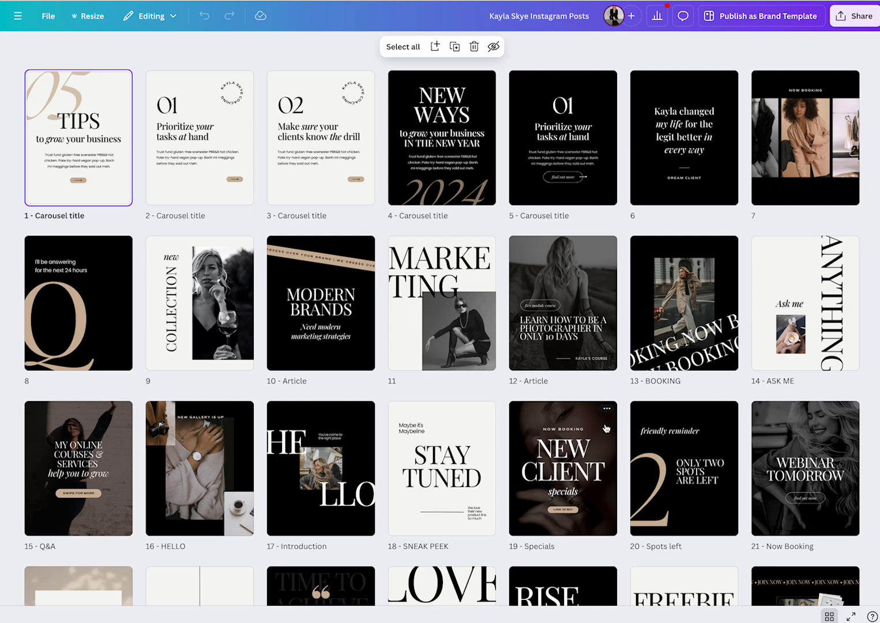
- Open the Tips cover post full-size and scroll through the posts to page 8
double_click(78, 137)
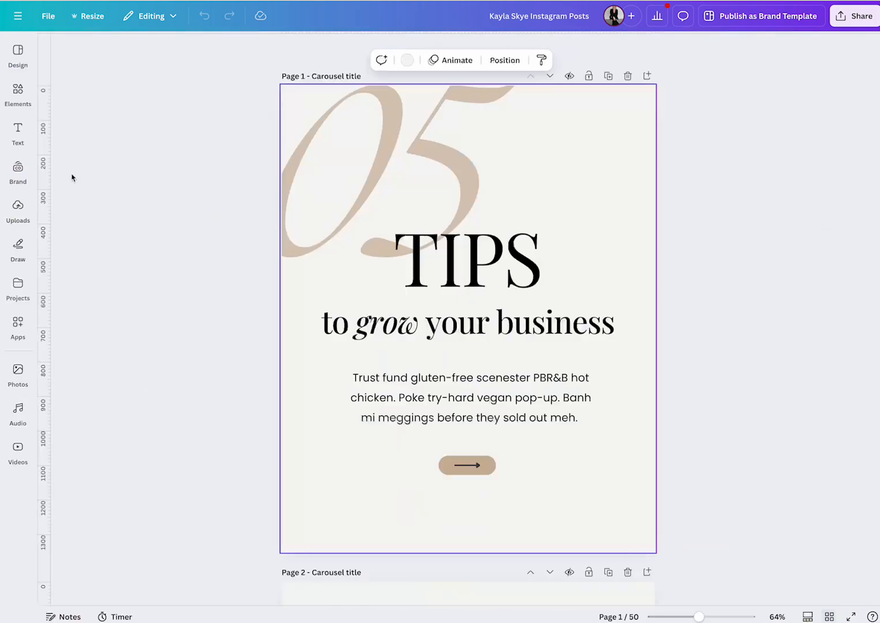
scroll("down", 3)
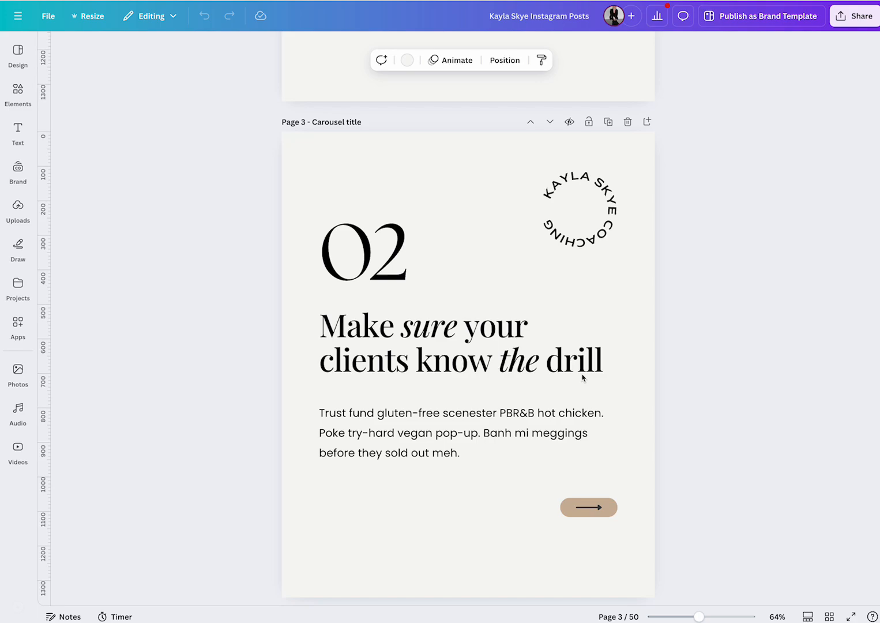
scroll("down", 3)
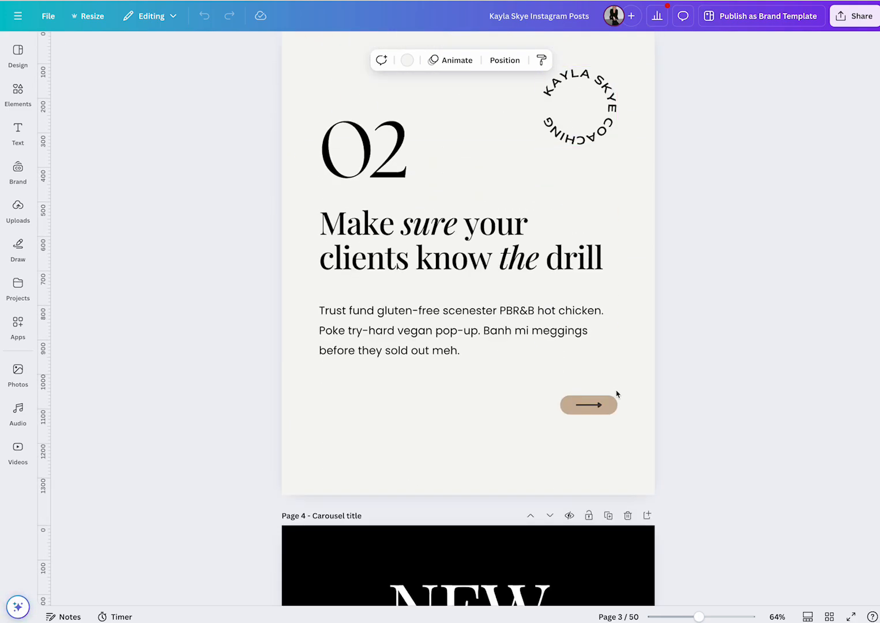
scroll("down", 3)
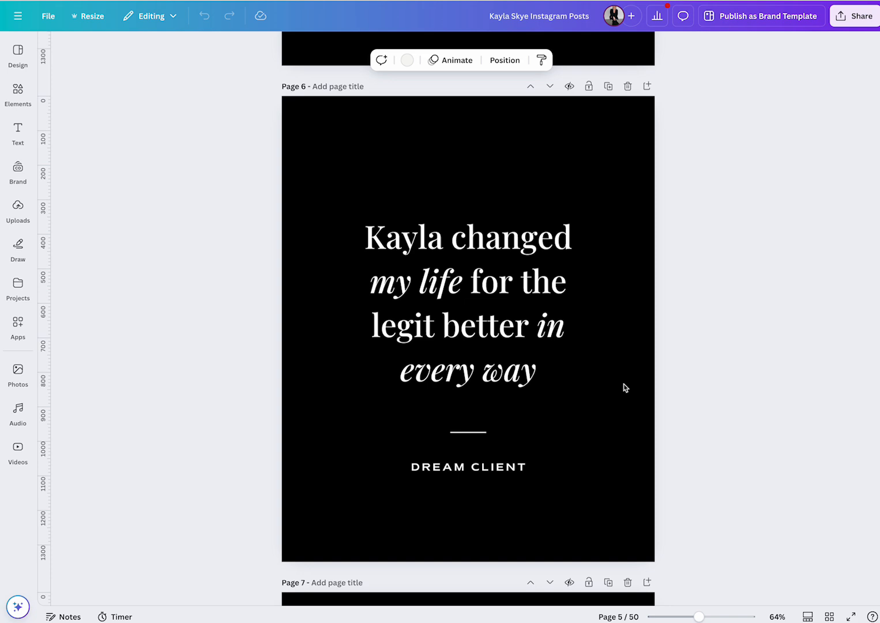
scroll("down", 3)
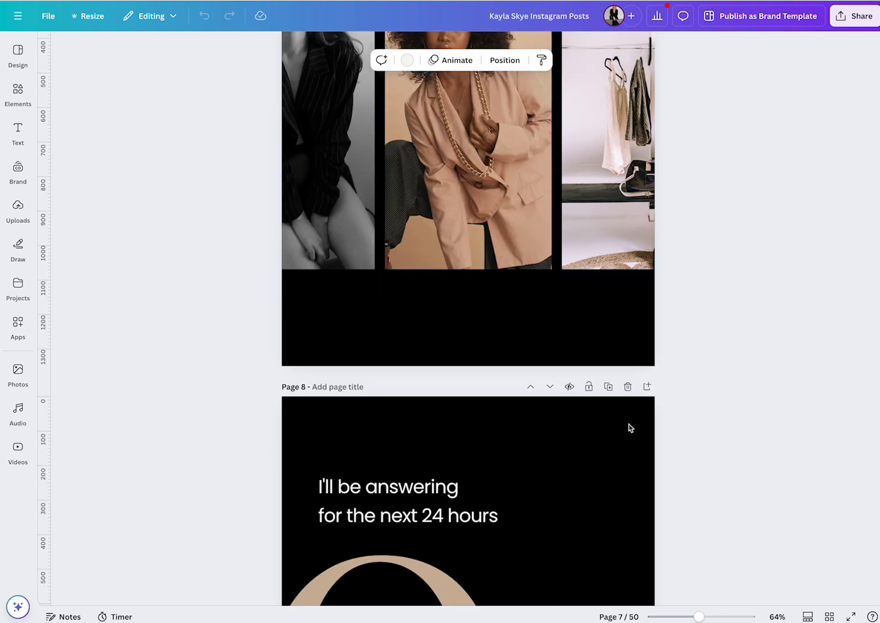
scroll("down", 3)
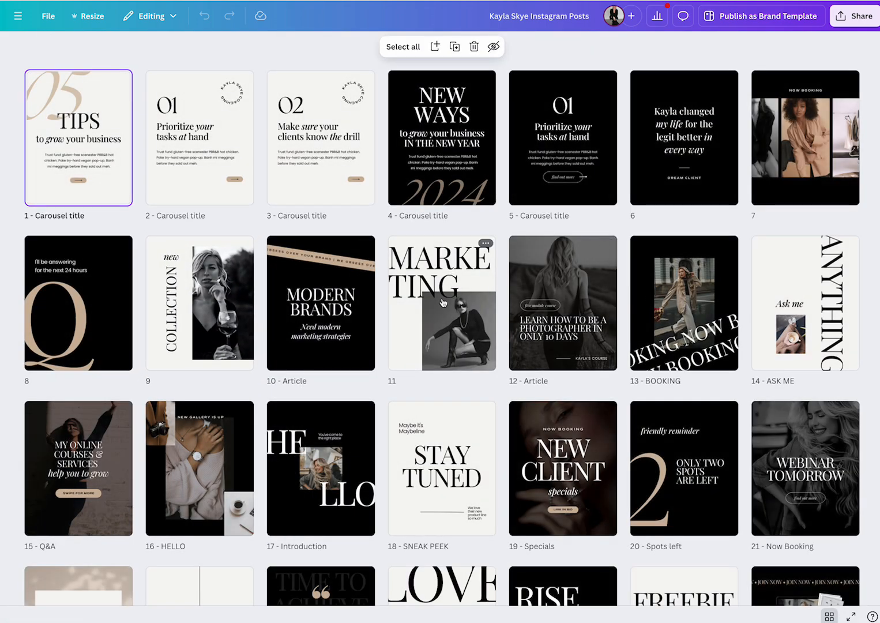
scroll("down", 3)
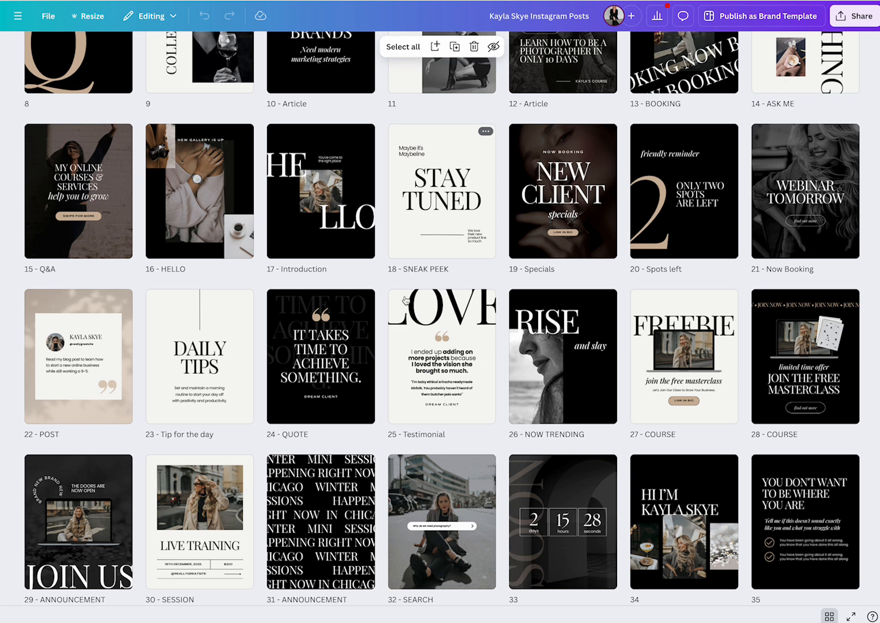
scroll("down", 3)
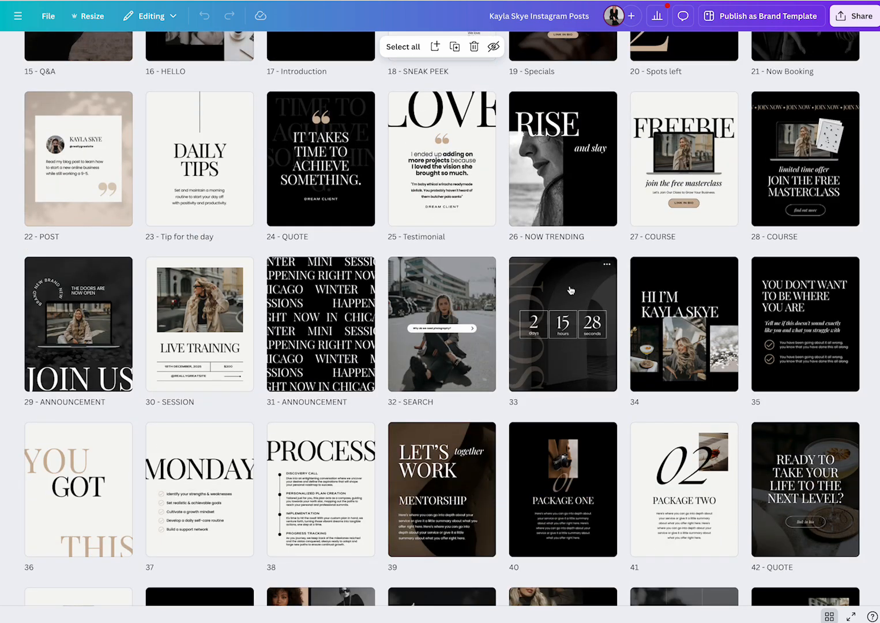
mouse_move(225, 328)
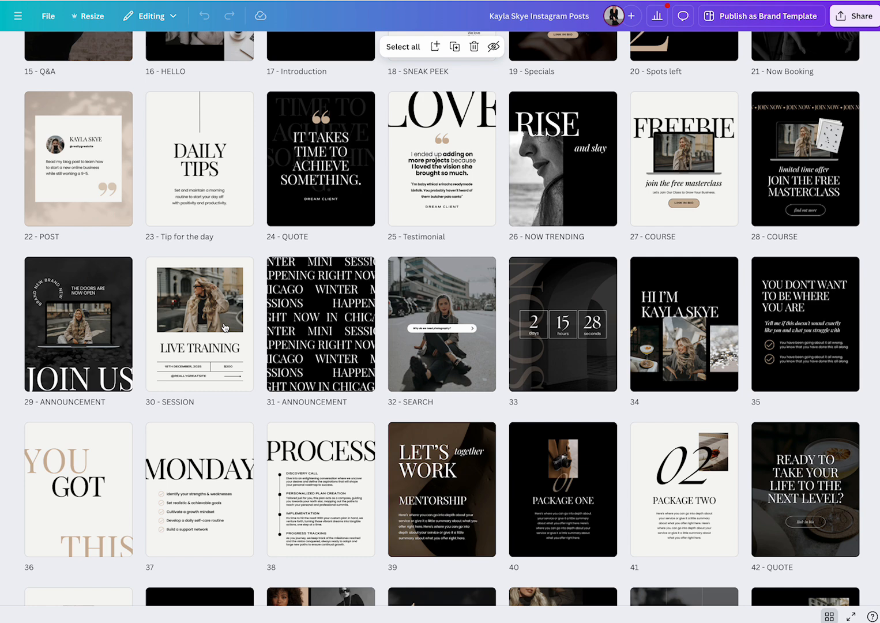
mouse_move(104, 201)
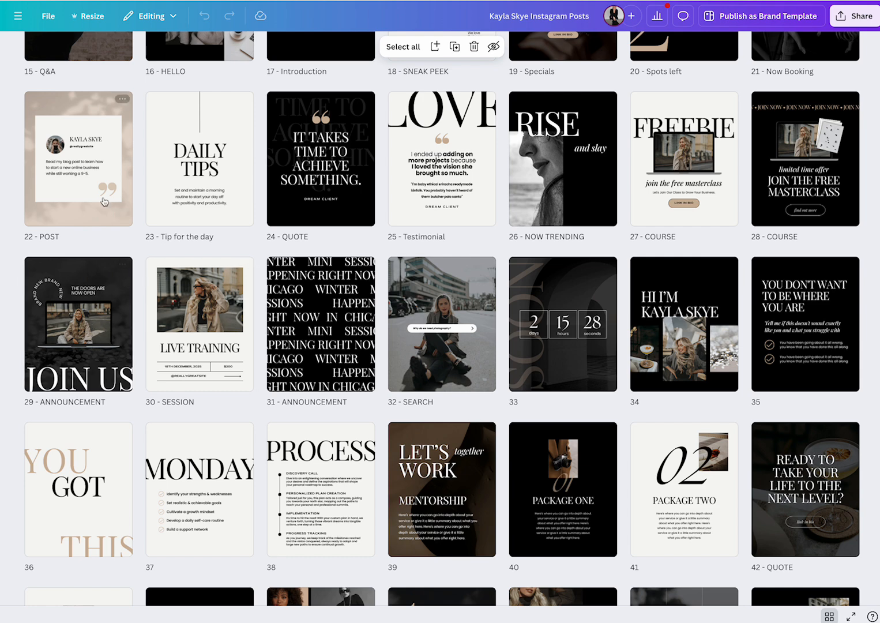
scroll("down", 3)
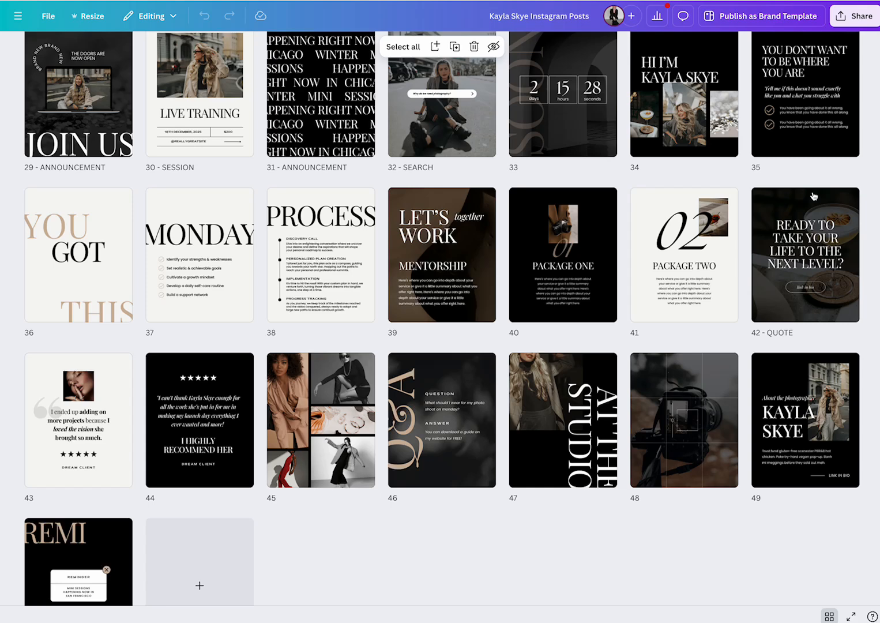
scroll("down", 3)
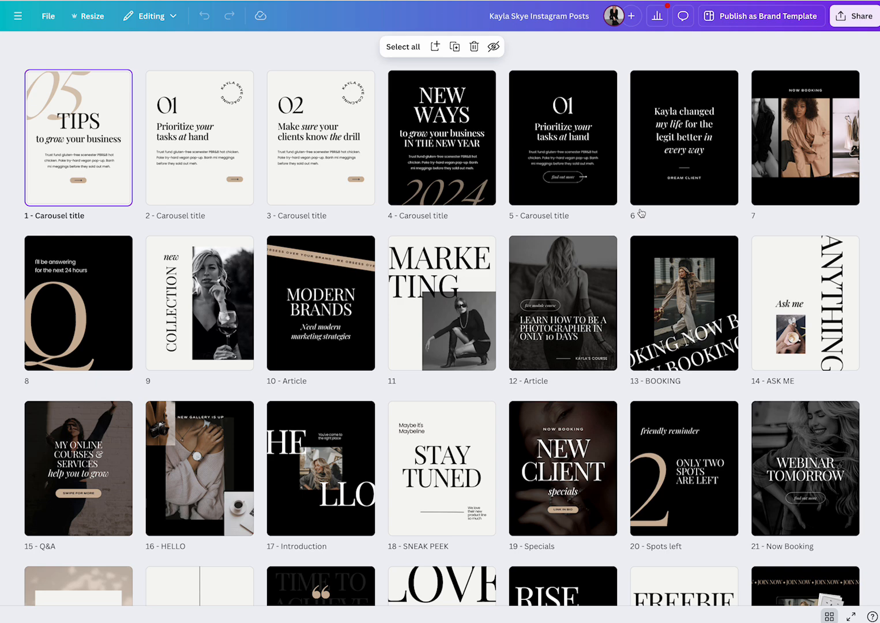
mouse_move(411, 168)
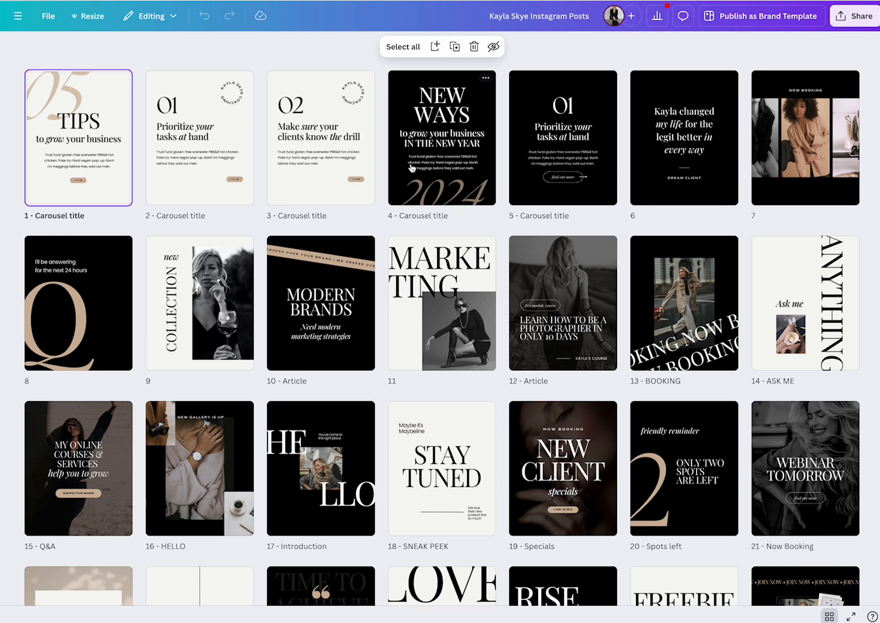
scroll("down", 3)
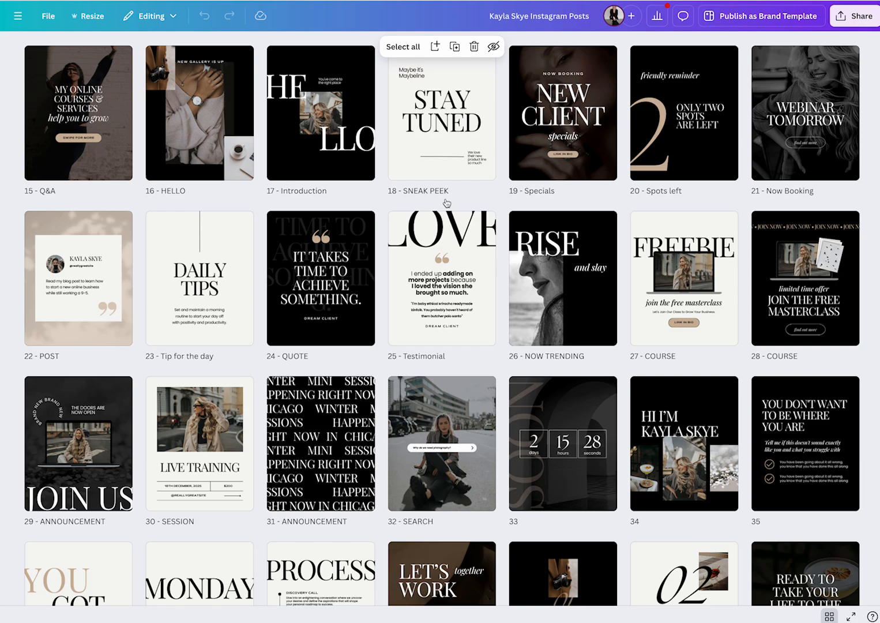
scroll("down", 3)
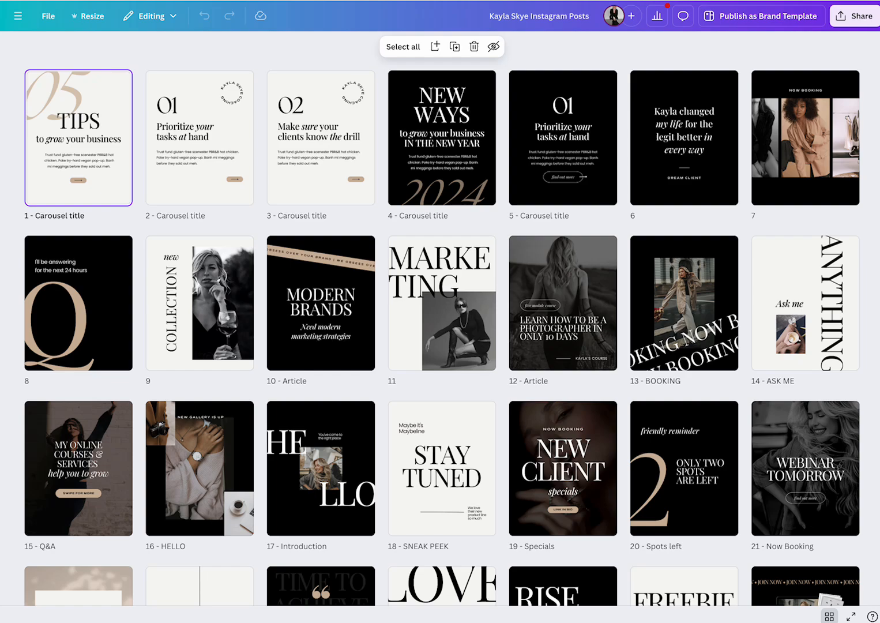
scroll("down", 3)
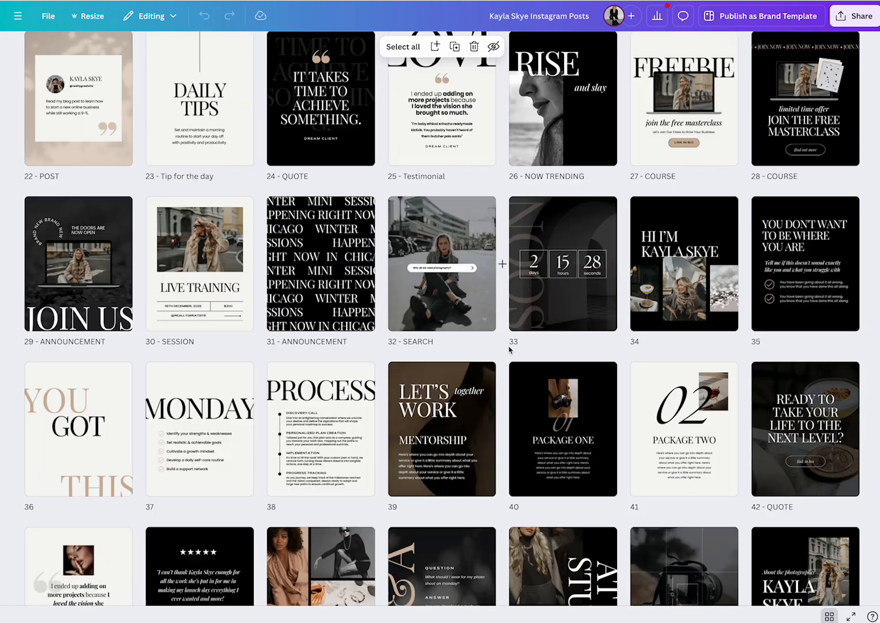